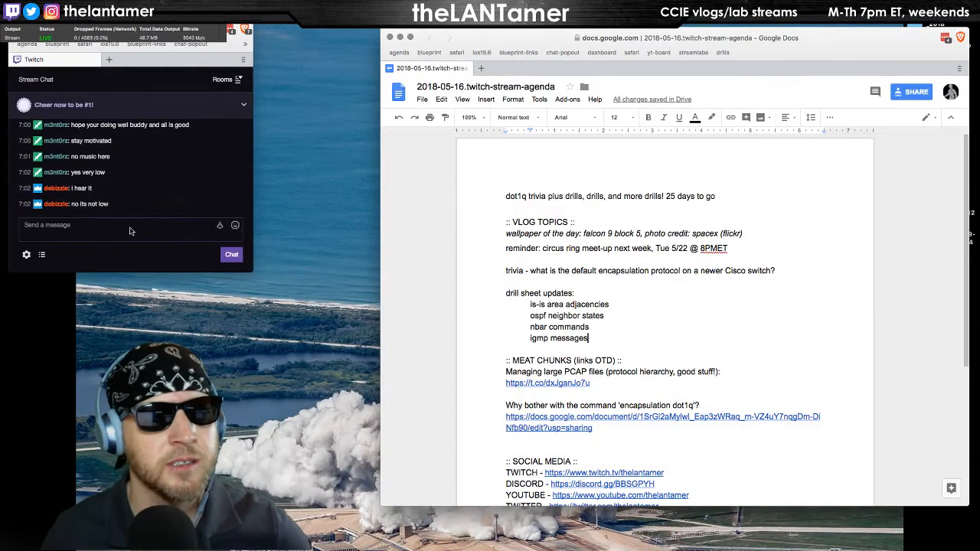
mouse_move(130, 230)
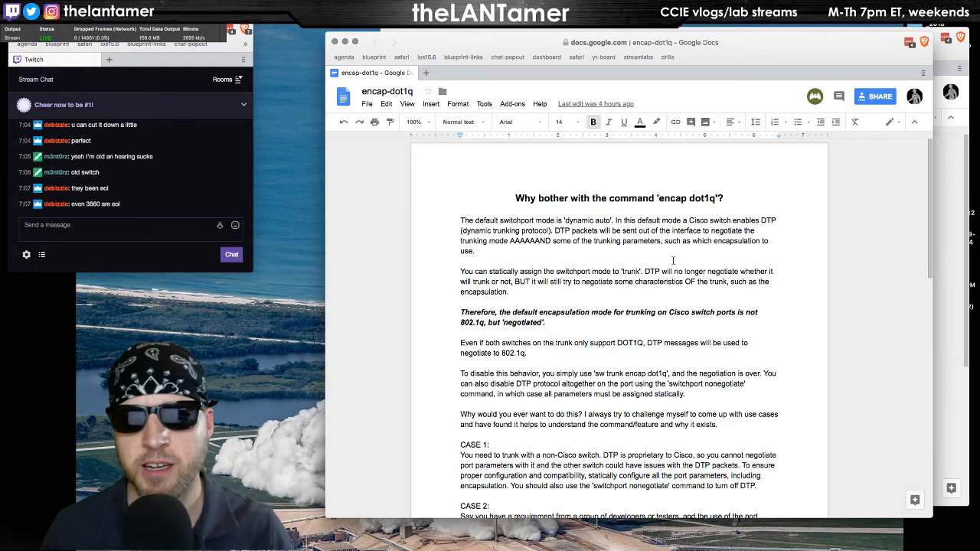
Scroll to Case 2 recommending 'dynamic auto' with a default access VLAN, then open a blank note
scroll(down, 3)
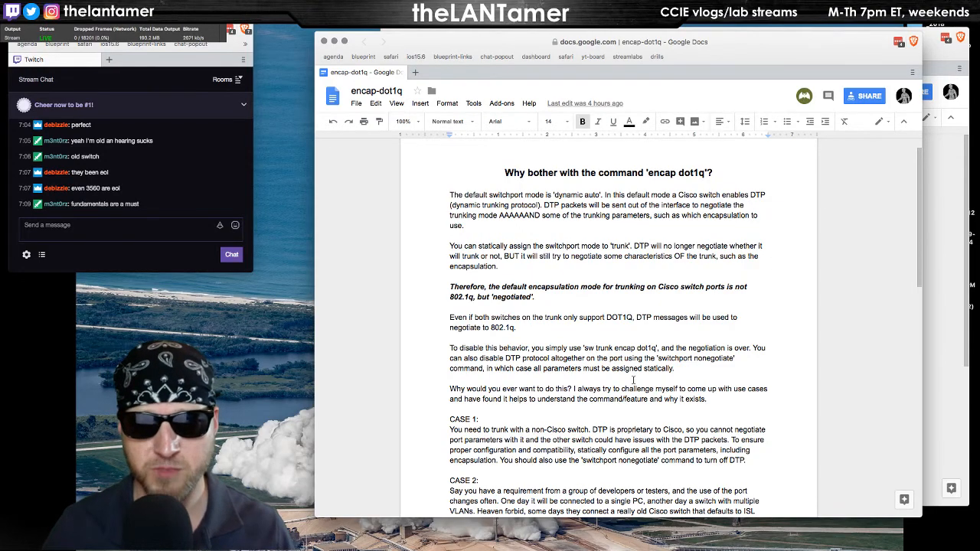
scroll(down, 3)
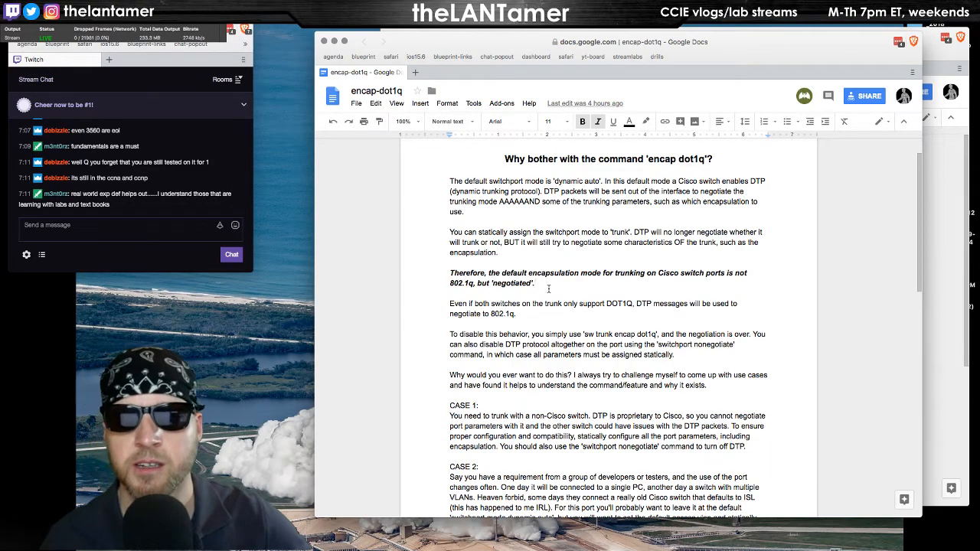
scroll(down, 3)
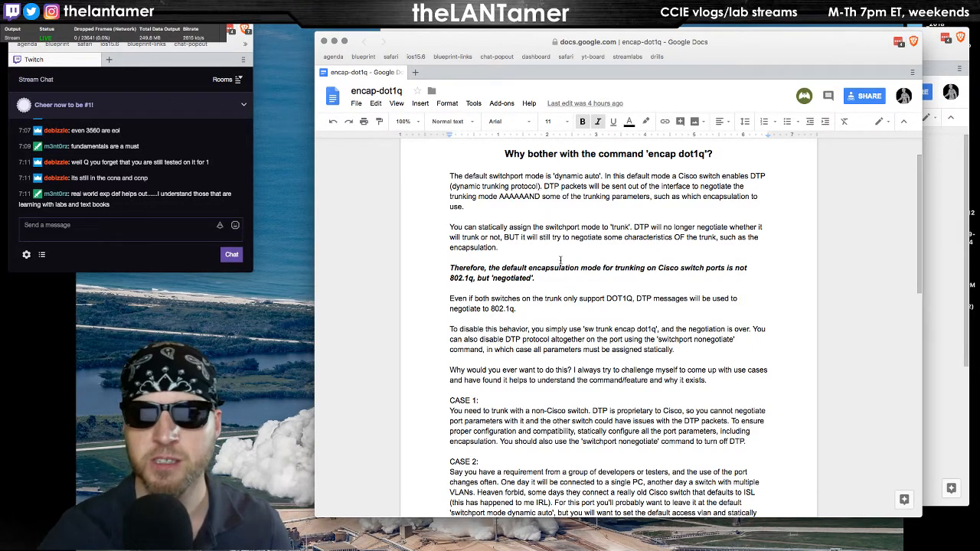
double_click(575, 176)
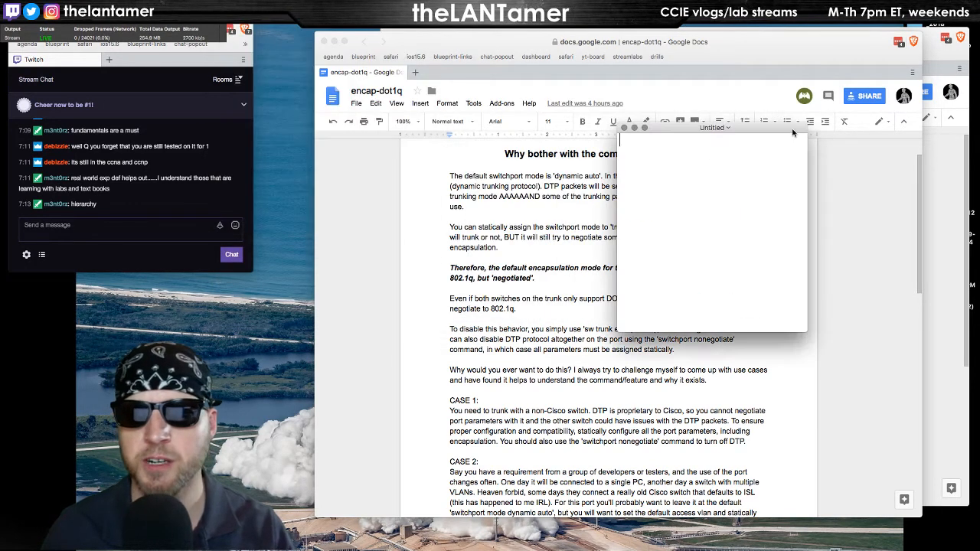
List switchport modes access, trunk, dynamic desirable, and 'dynamic auto [ DEFAULT ]' in the note
text(swithcport)
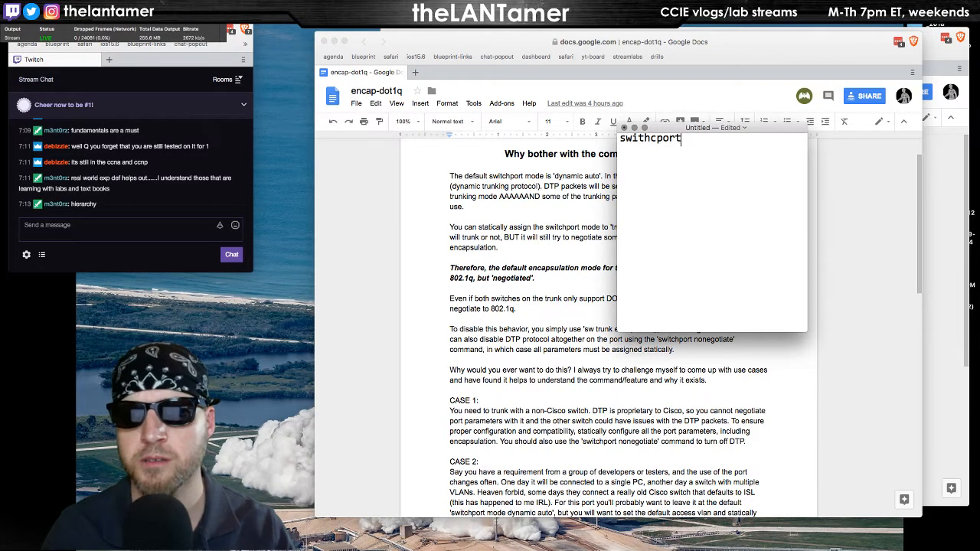
text(" ")
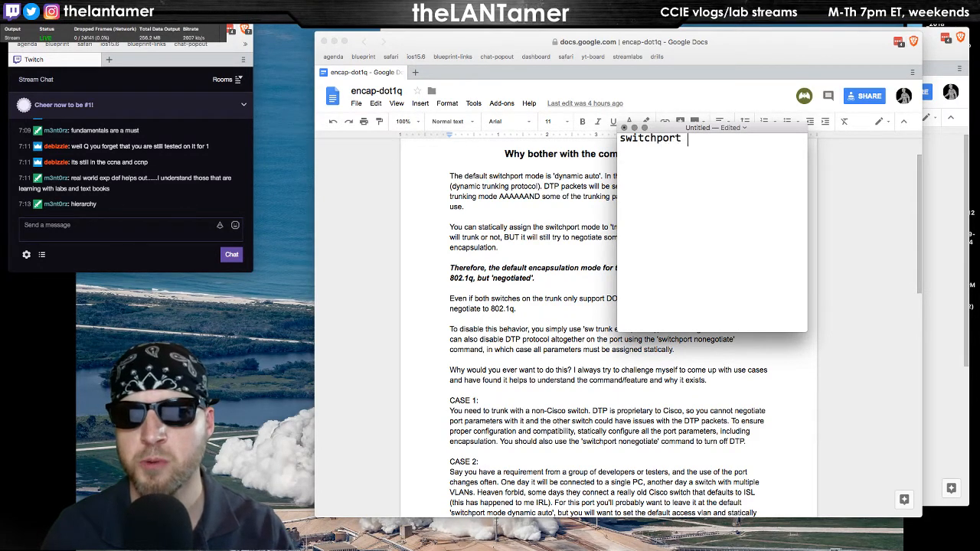
text(mode acces)
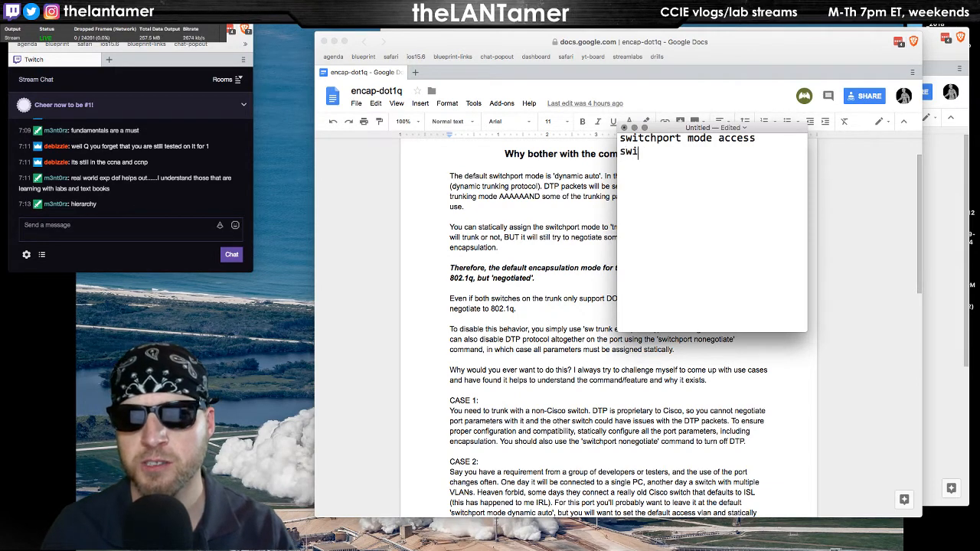
text(switchport mode trunk)
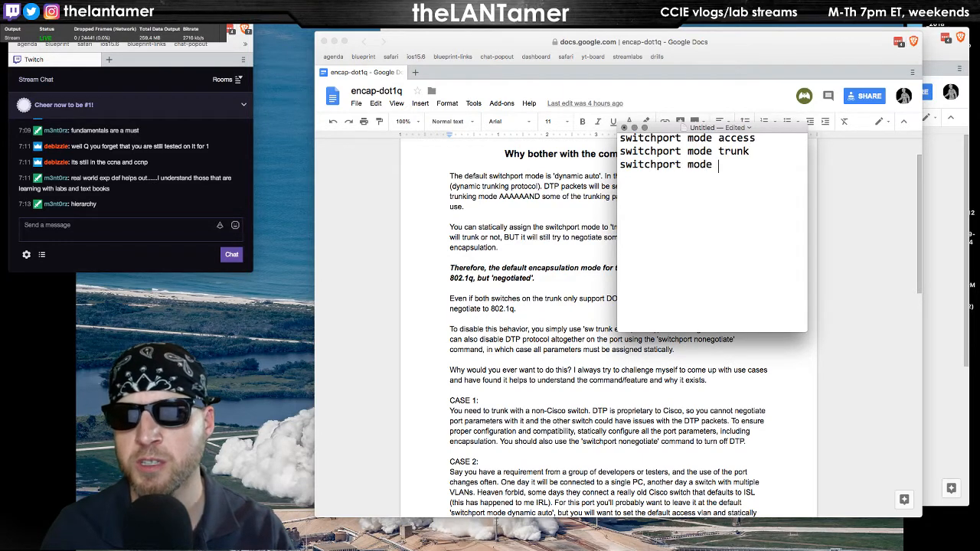
text(dynamic desirable)
text(switchport mode)
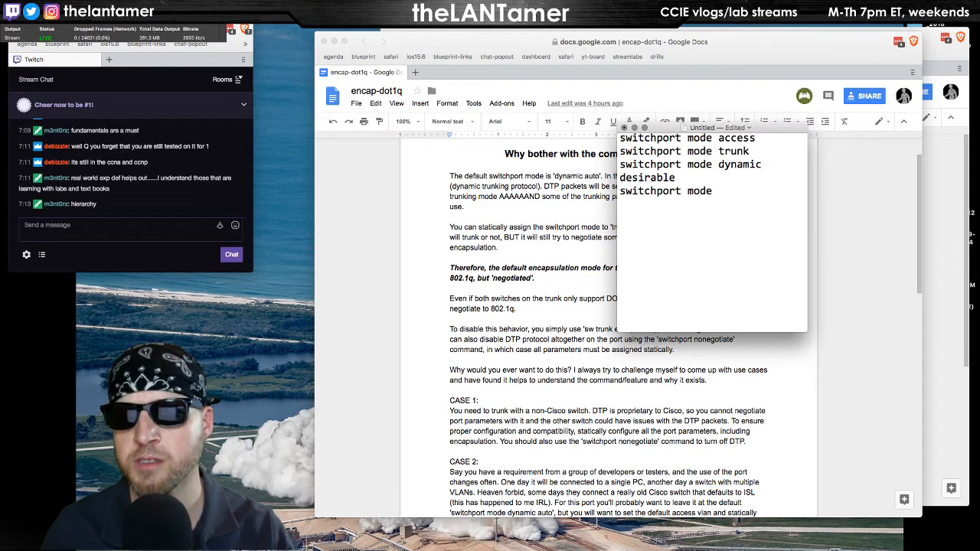
text(dynamic a)
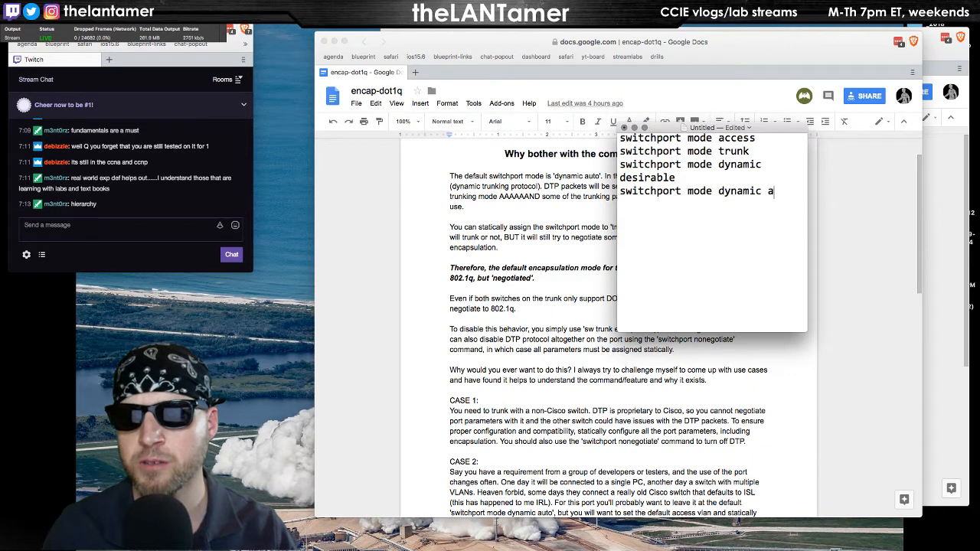
text(uto)
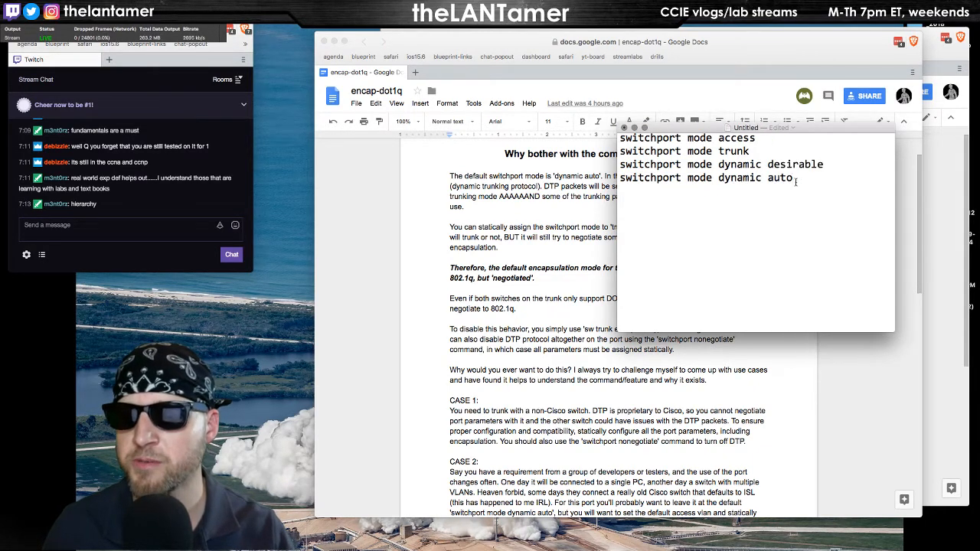
text([ DEFAULT)
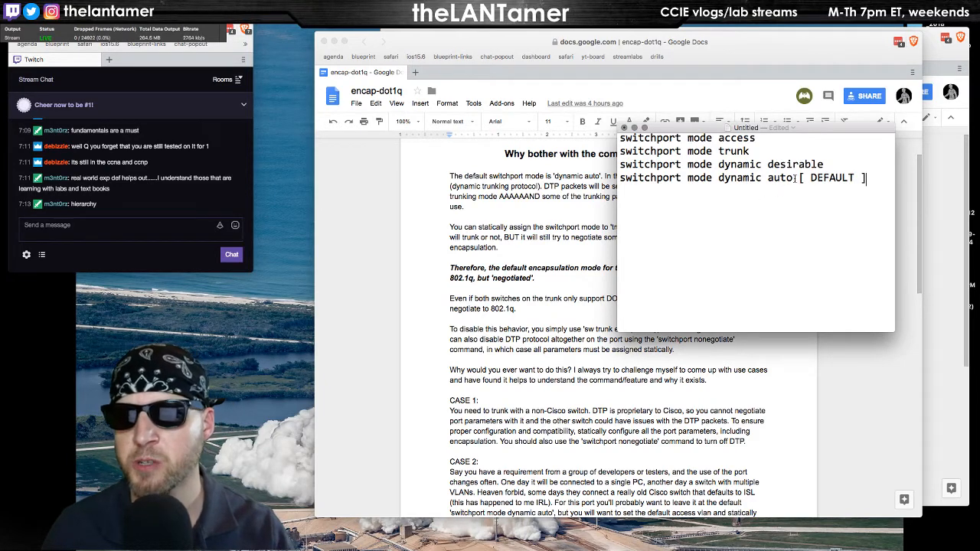
double_click(738, 178)
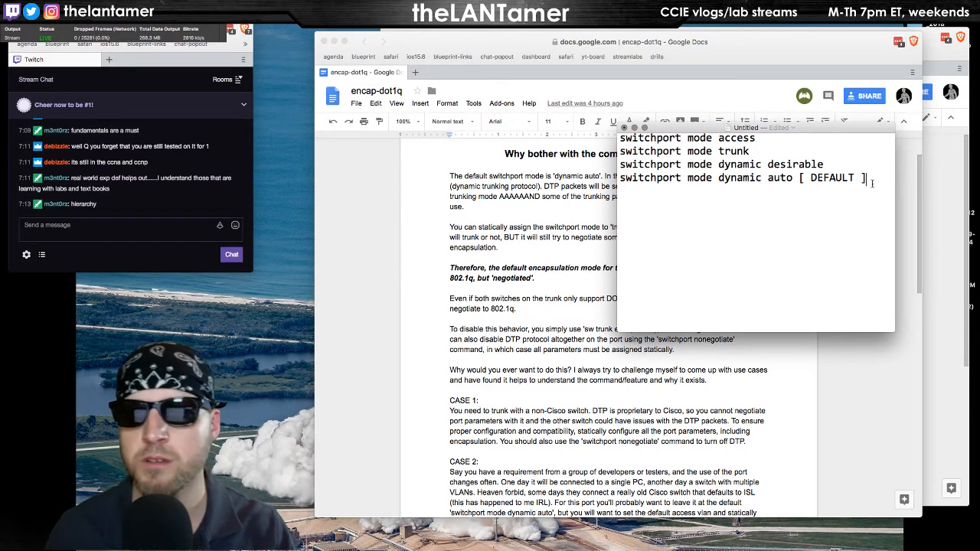
Type 'switchport mode trunk', 'switchport trunk encap dot1q' and 'switchport nonegotiate' lines
text(swit)
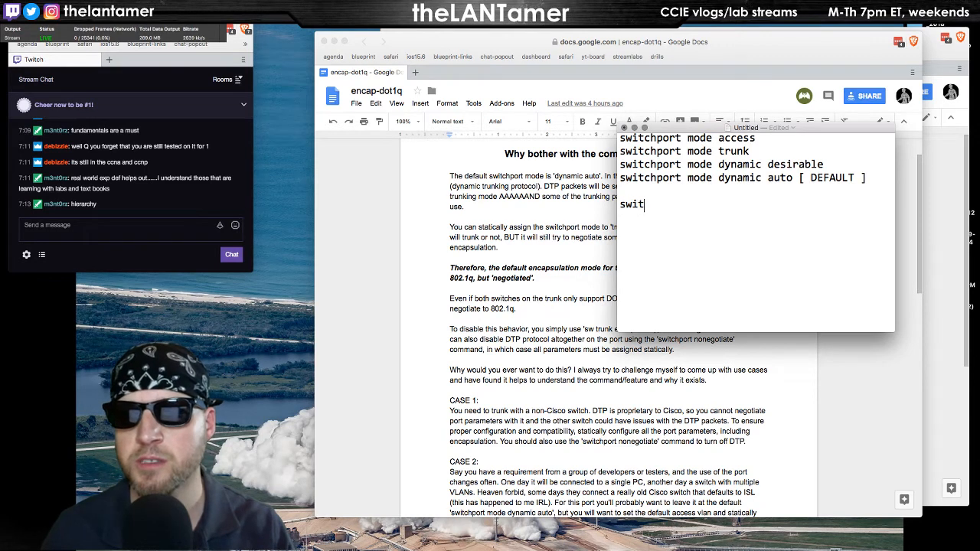
text(chport mode)
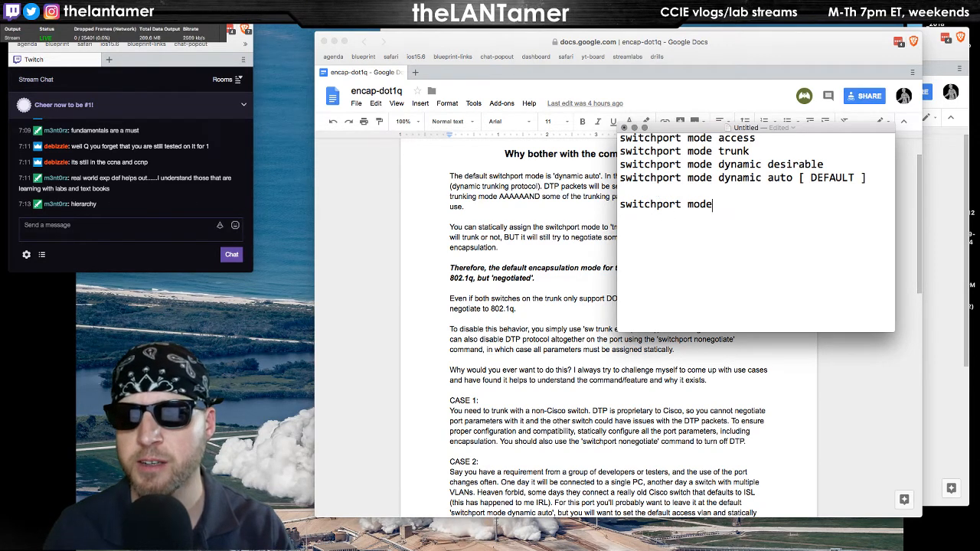
text(trunk)
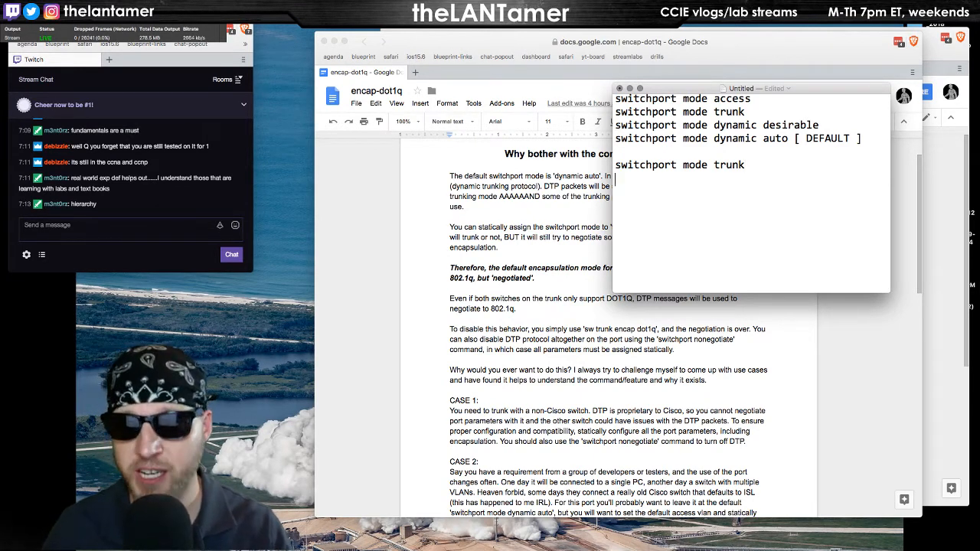
text(s)
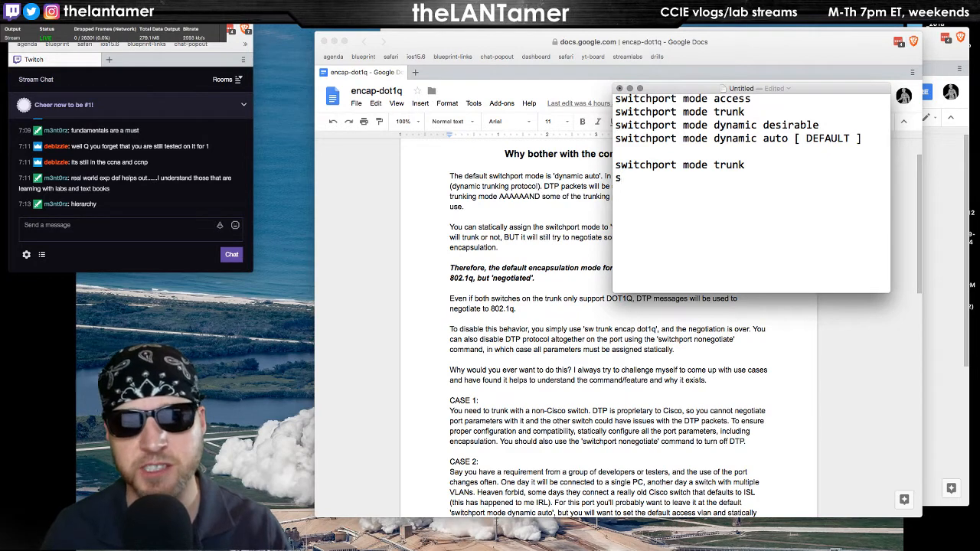
text(withcport)
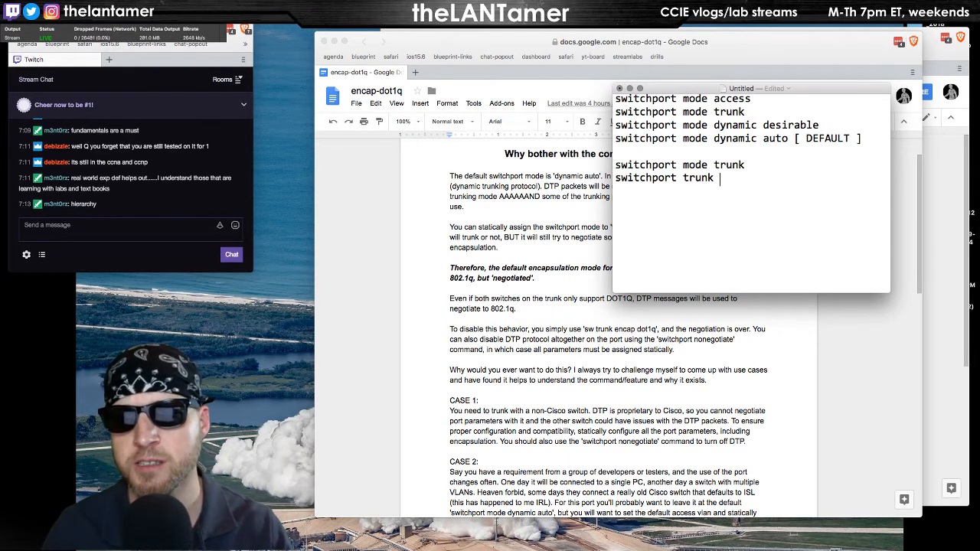
text(encap dot1q)
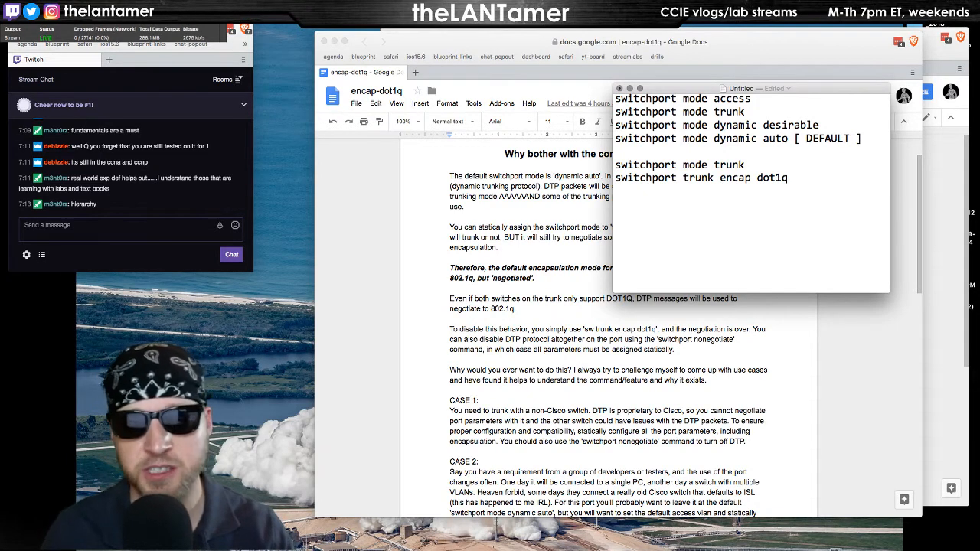
text(switchport nonegotiate)
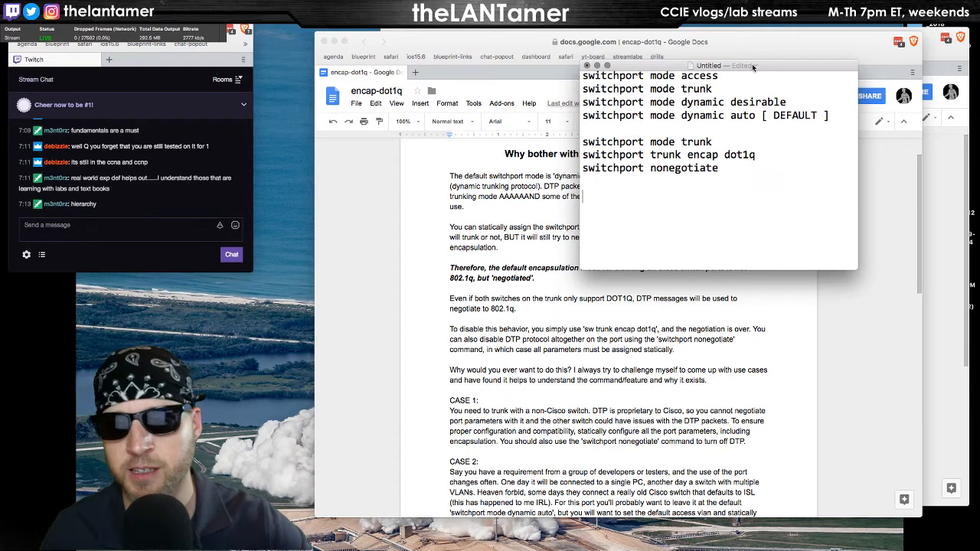
Move the TextEdit note aside and bring the encap-dot1q write-up back to front
drag(708, 65, 743, 81)
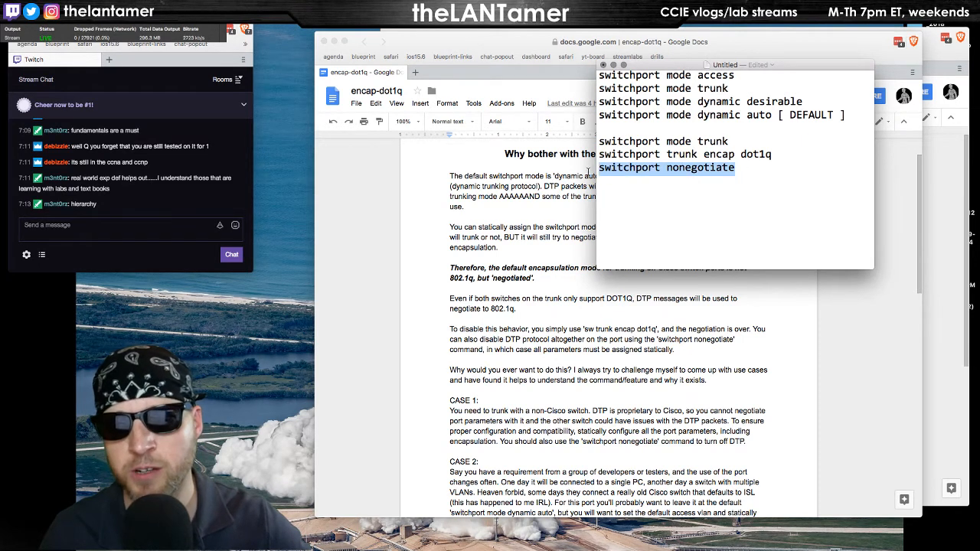
click(631, 180)
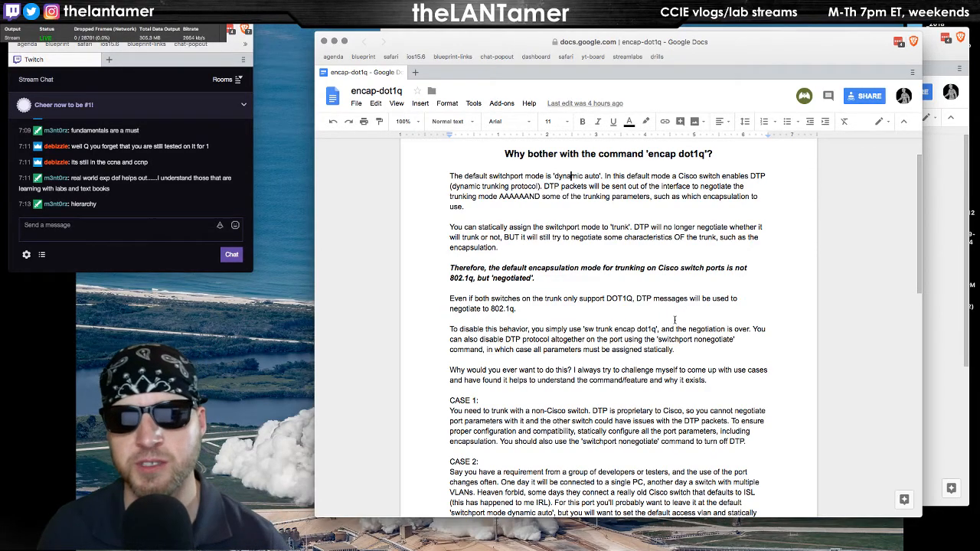
Select the 'n' prefix in n-802.1q, then switch to the 2018-05-16 stream agenda
scroll(down, 3)
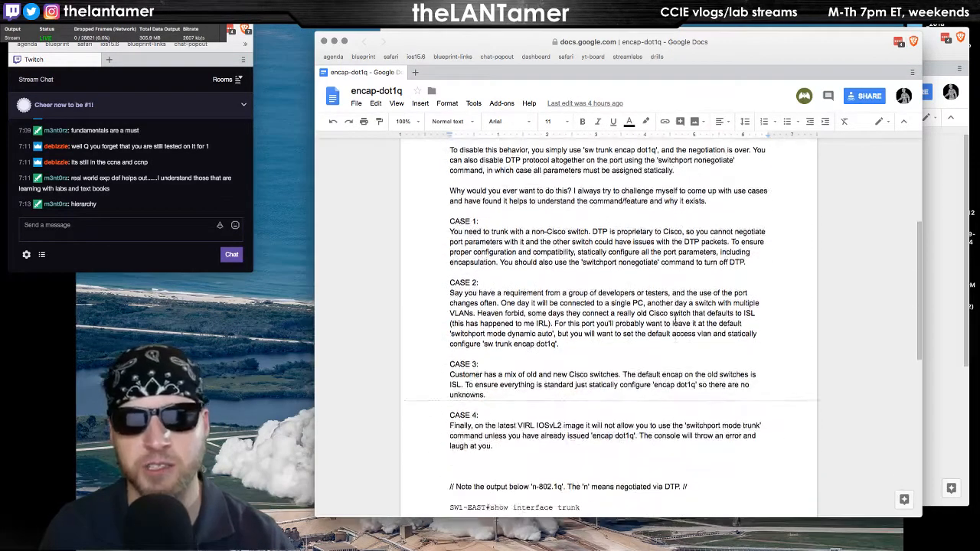
scroll(down, 3)
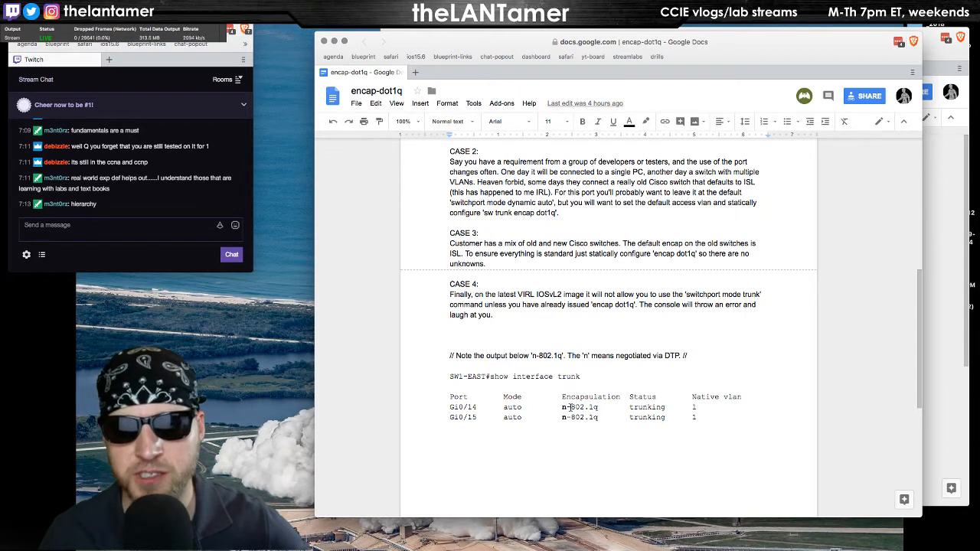
double_click(582, 406)
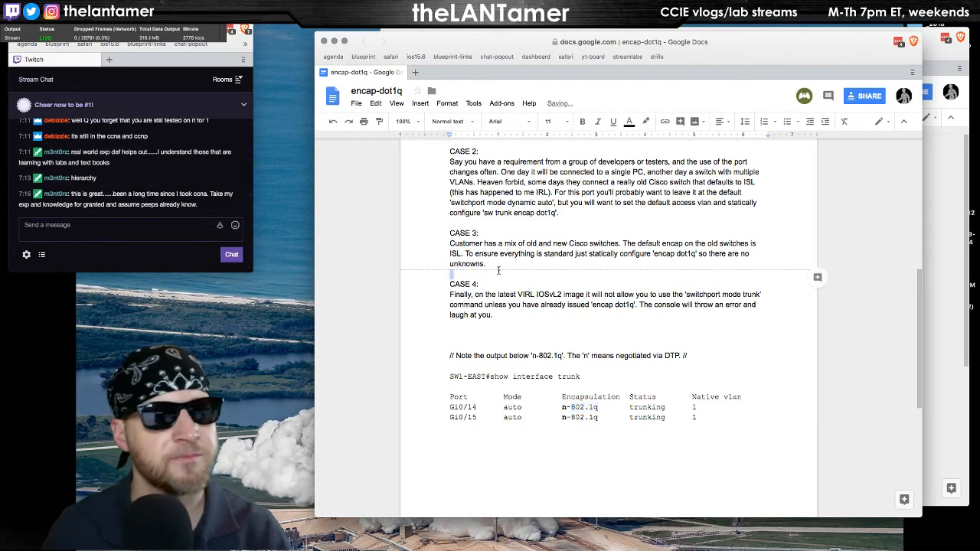
click(367, 68)
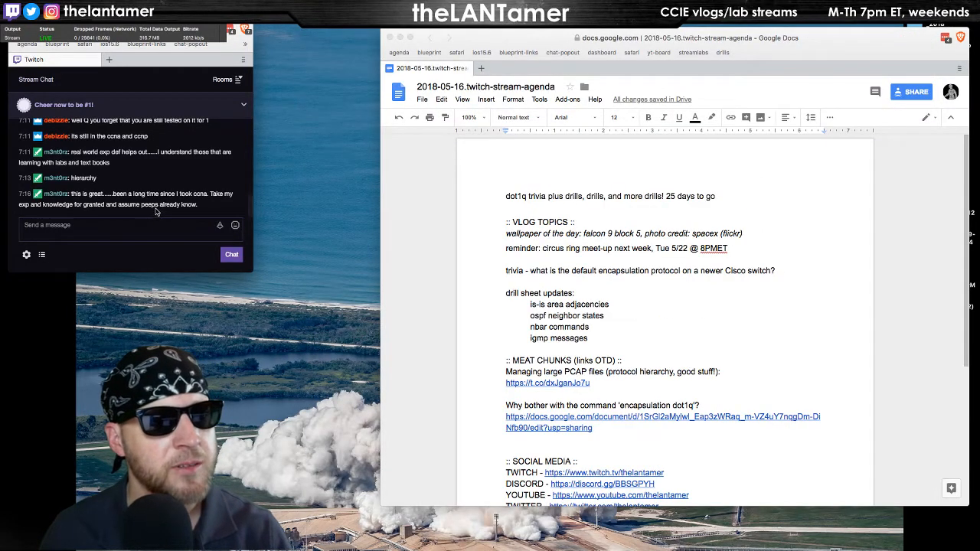
mouse_move(67, 215)
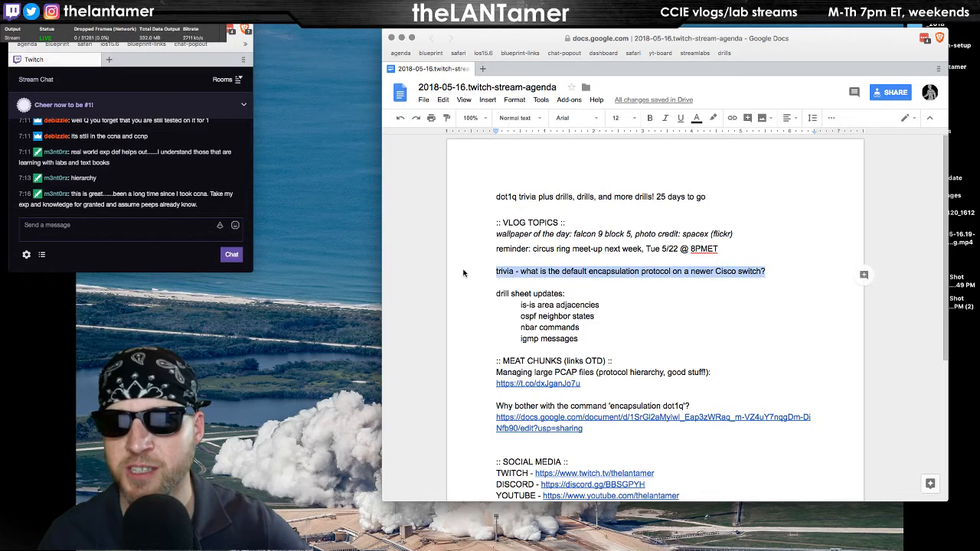
click(766, 271)
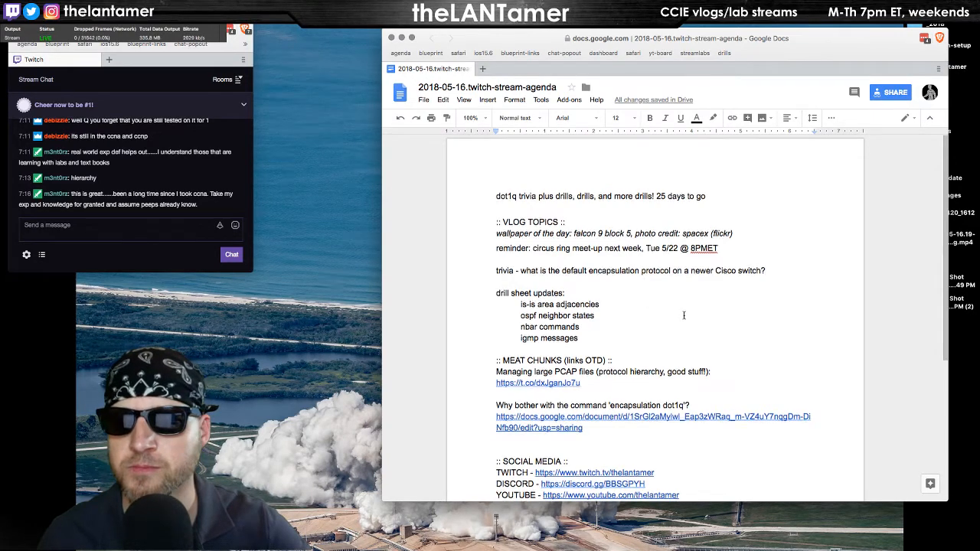
Scroll down the stream agenda before moving to the ccie-rs-written-drills sheet
scroll(down, 3)
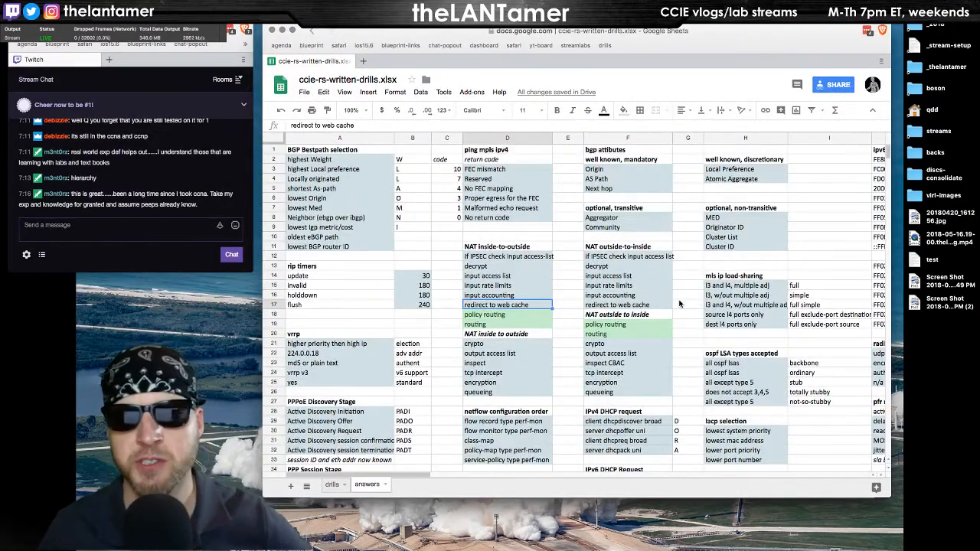
Select the non-broadcast OSPF hello interval in P15 and scroll down through the lower drill tables
scroll(right, 3)
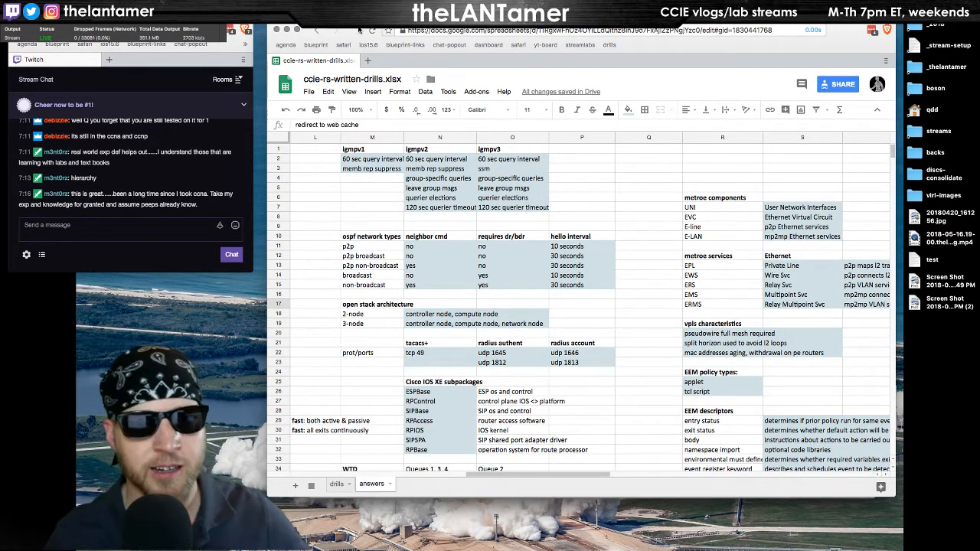
click(581, 285)
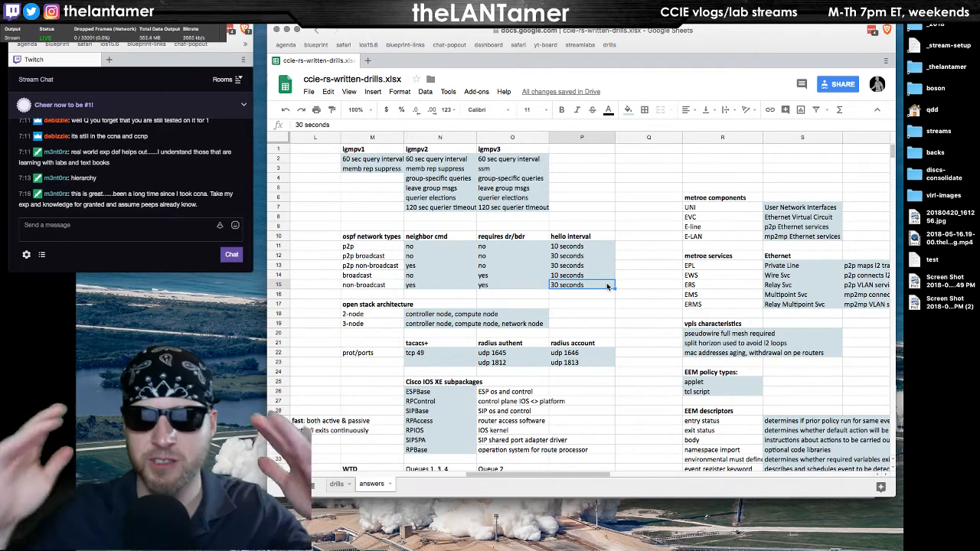
scroll(down, 3)
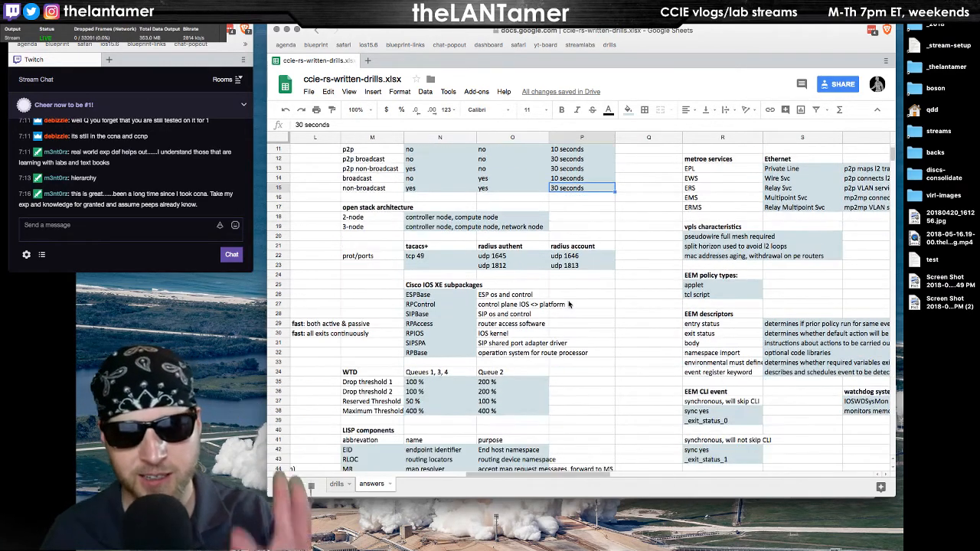
scroll(down, 3)
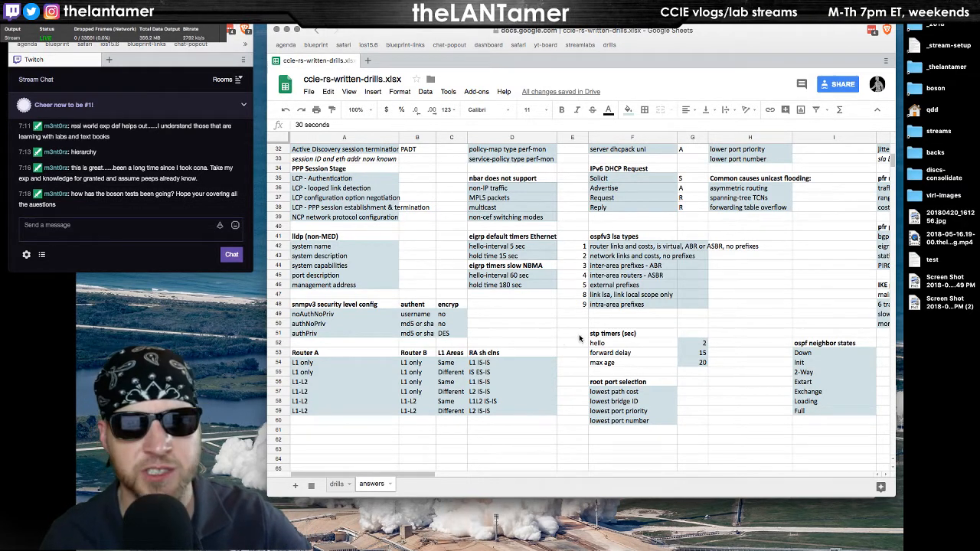
scroll(down, 3)
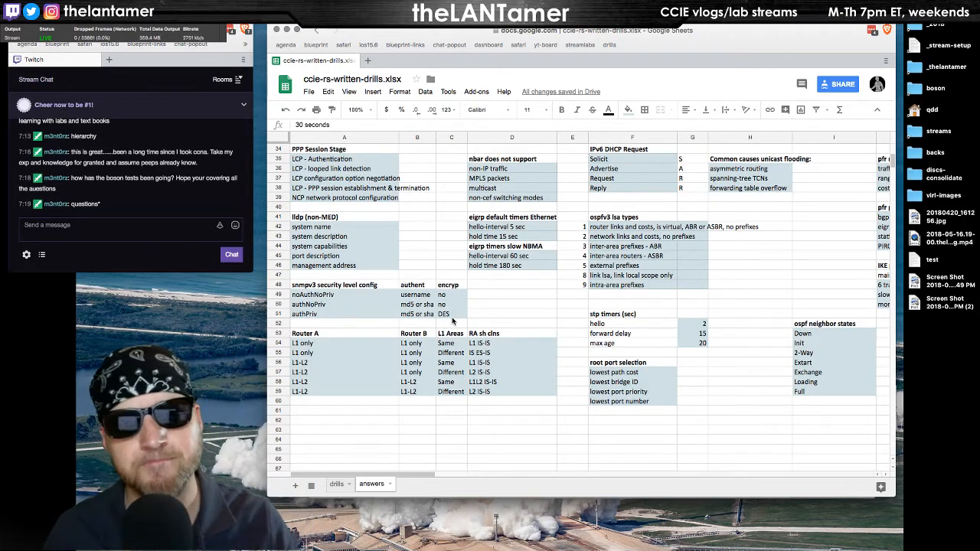
mouse_move(507, 332)
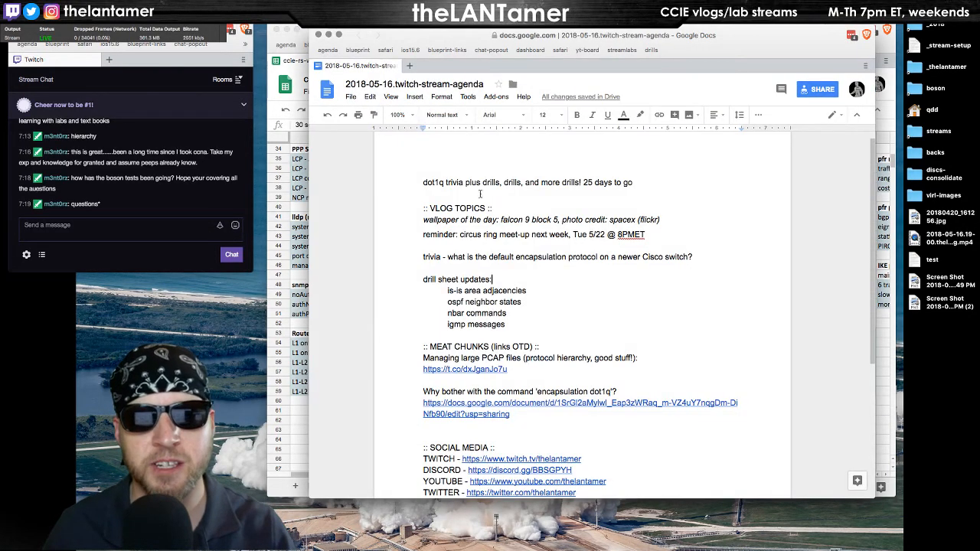
Select 'Why bother with the command encapsulation dot1q' and its write-up URL
drag(448, 302, 505, 324)
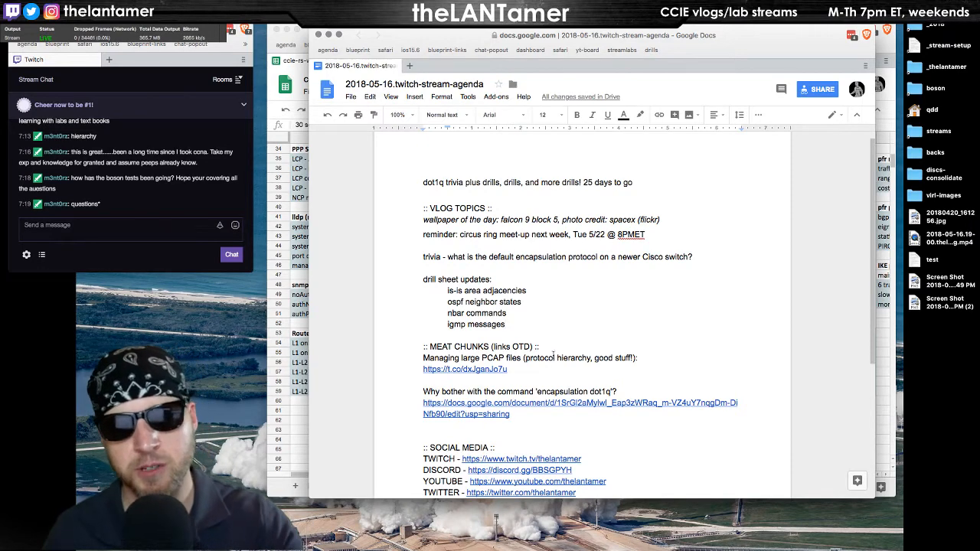
drag(423, 391, 516, 414)
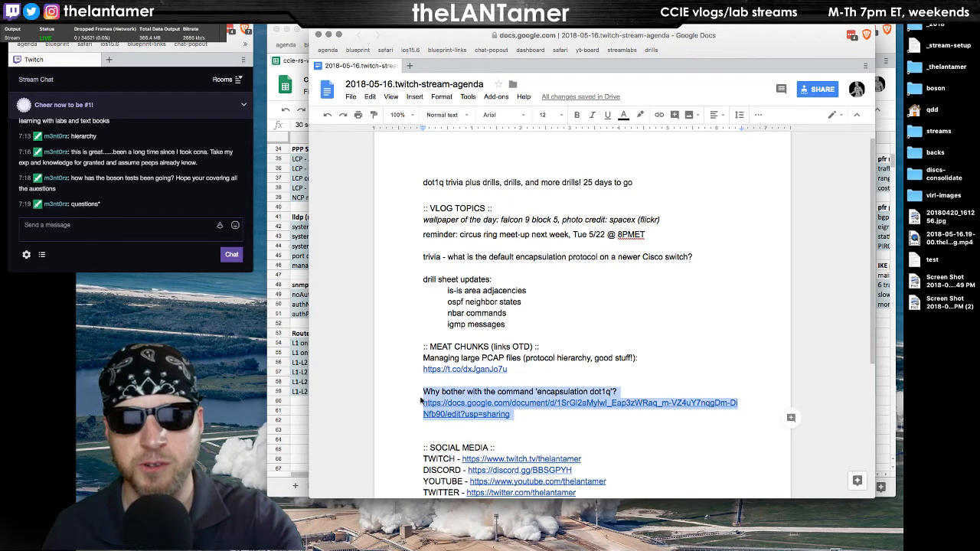